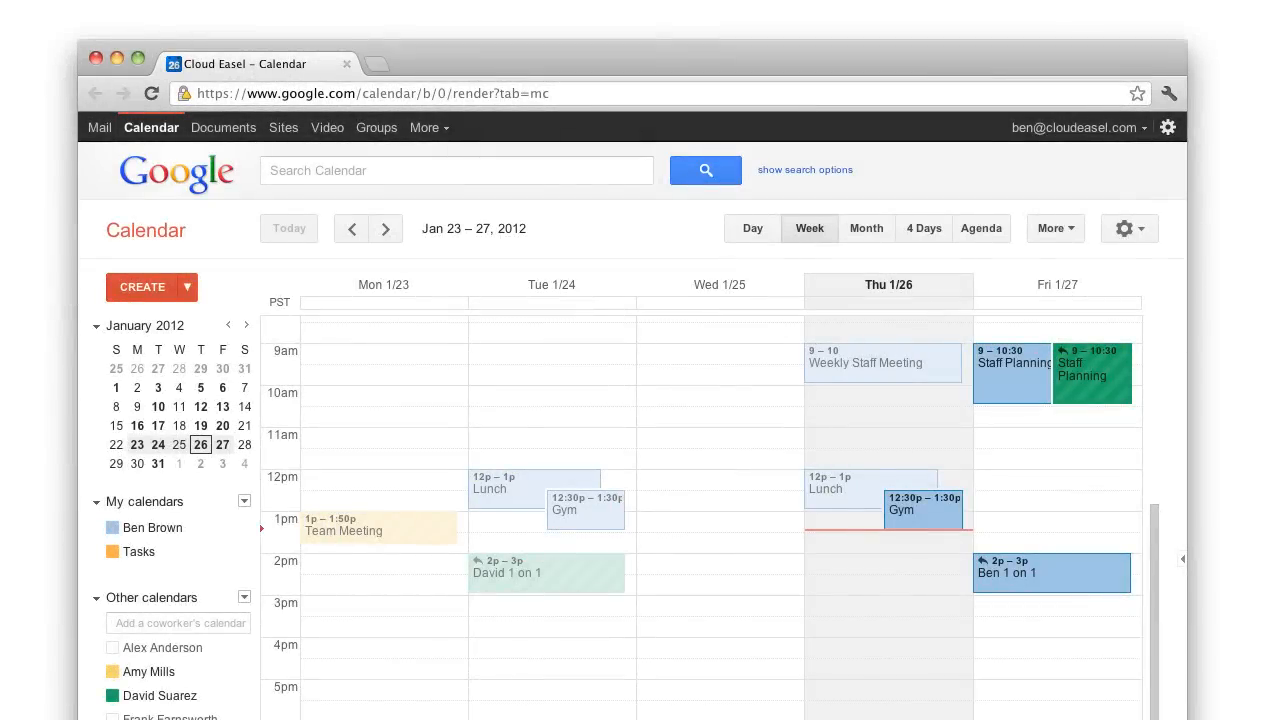
Open the Ben Brown calendar's dropdown options under My calendars.
scroll(down, 3)
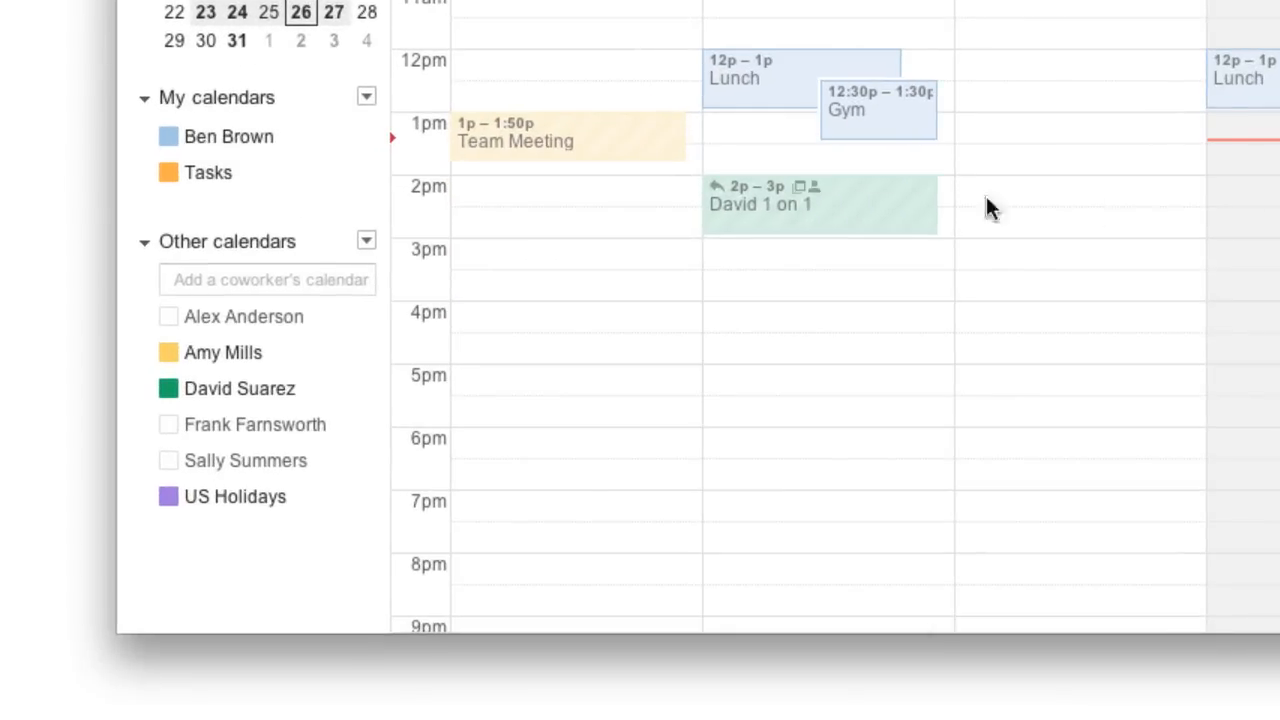
mouse_move(365, 137)
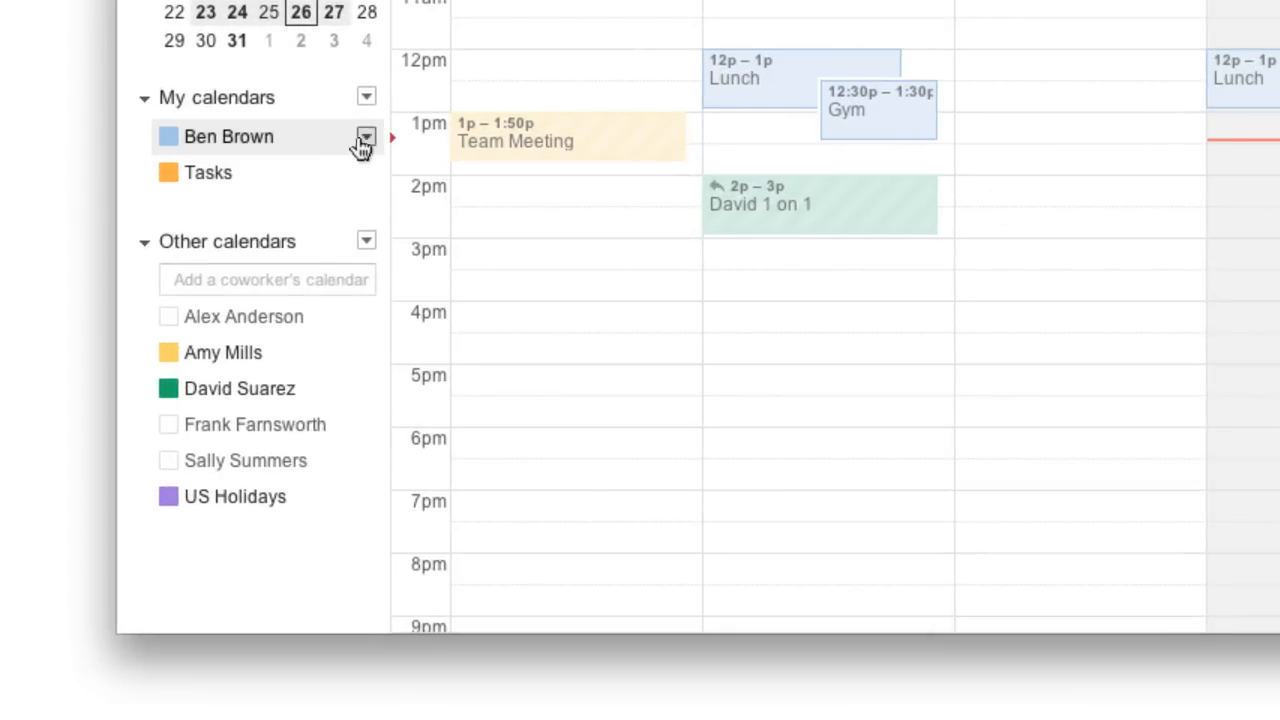
click(365, 137)
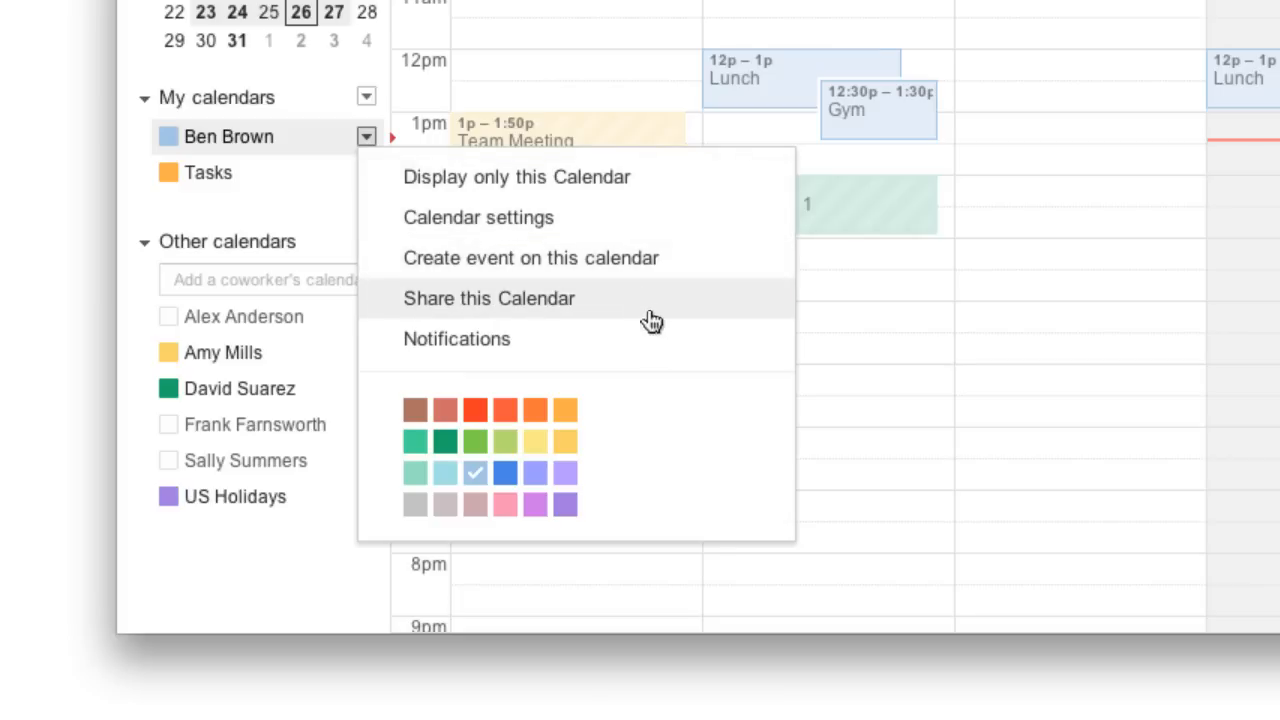
click(488, 298)
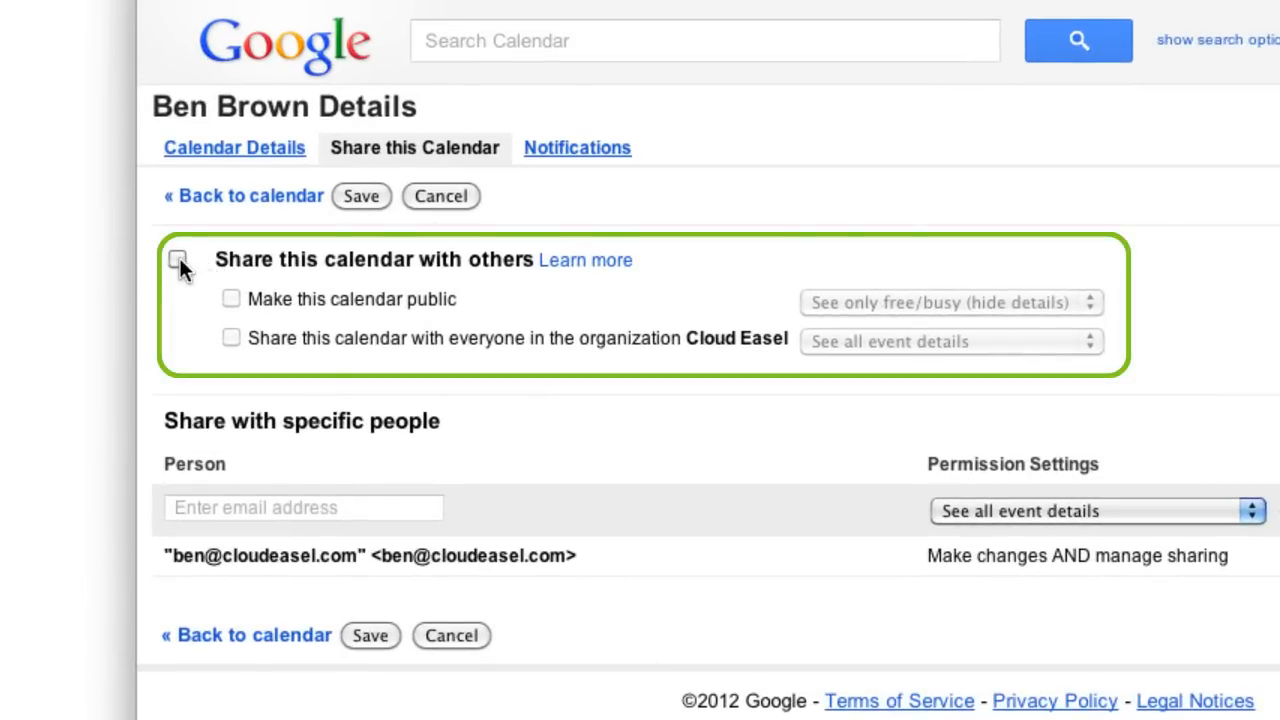
click(178, 259)
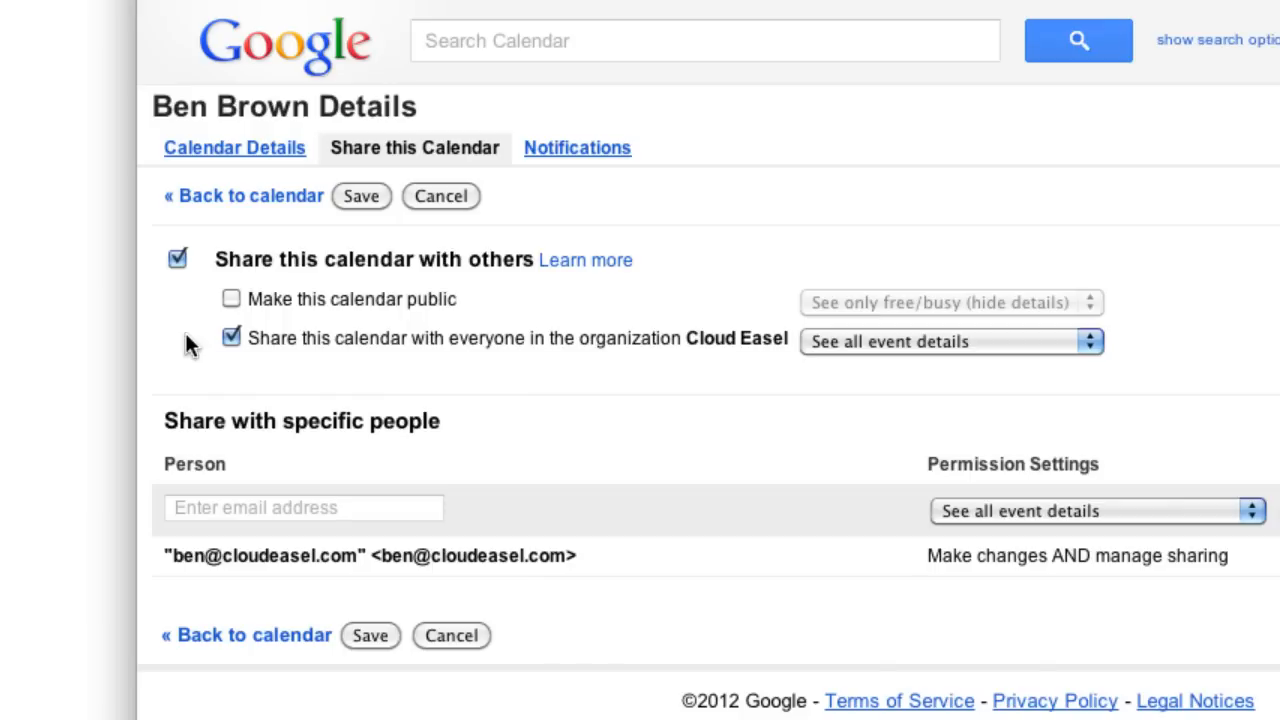
click(231, 299)
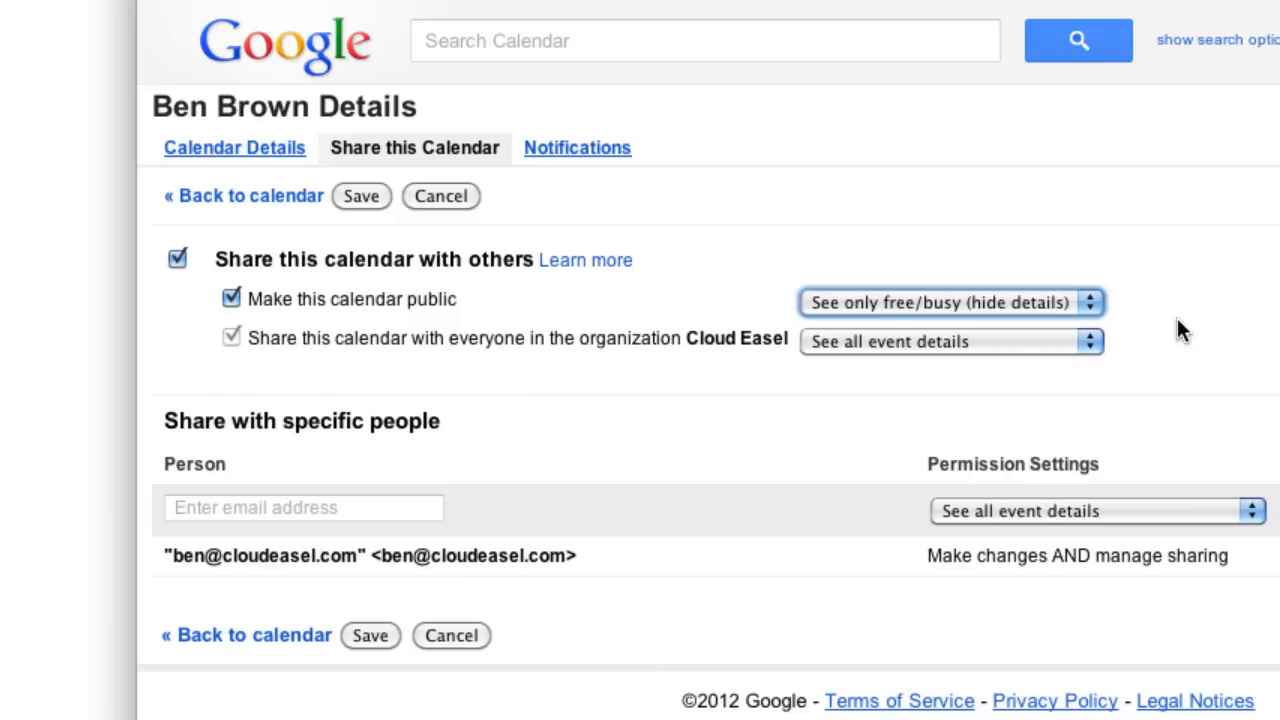
mouse_move(1103, 335)
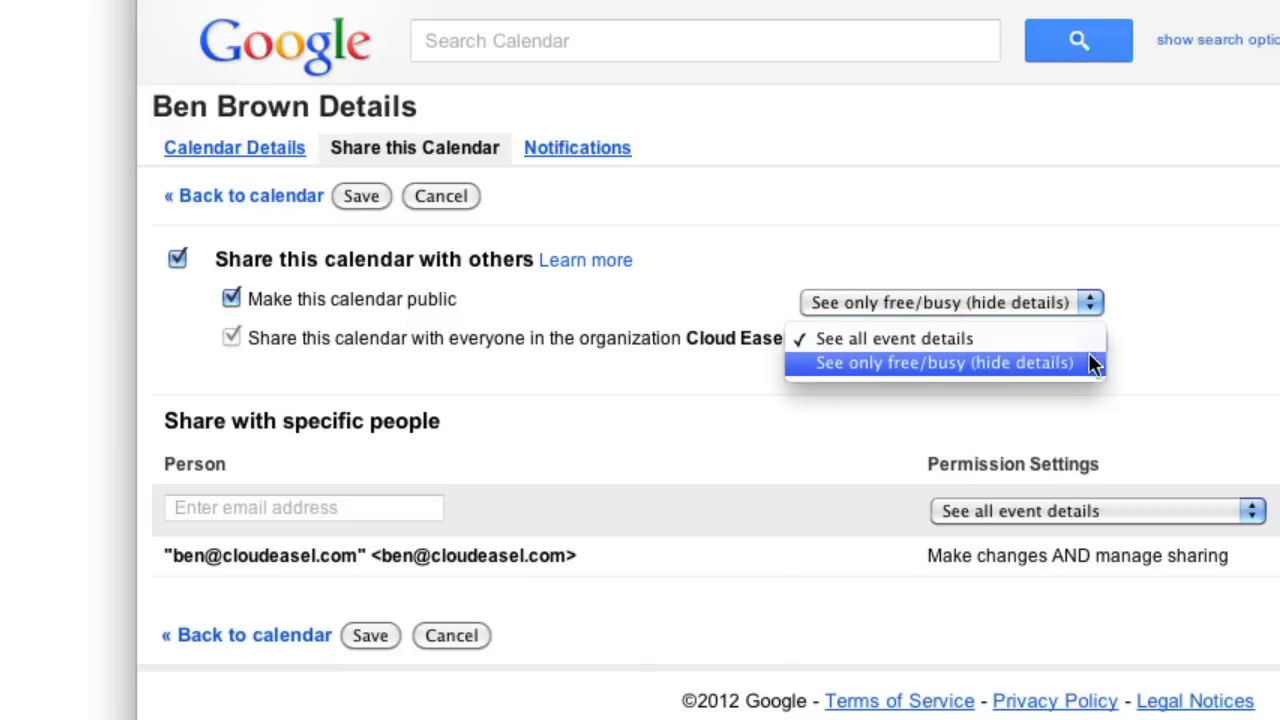
mouse_move(1095, 372)
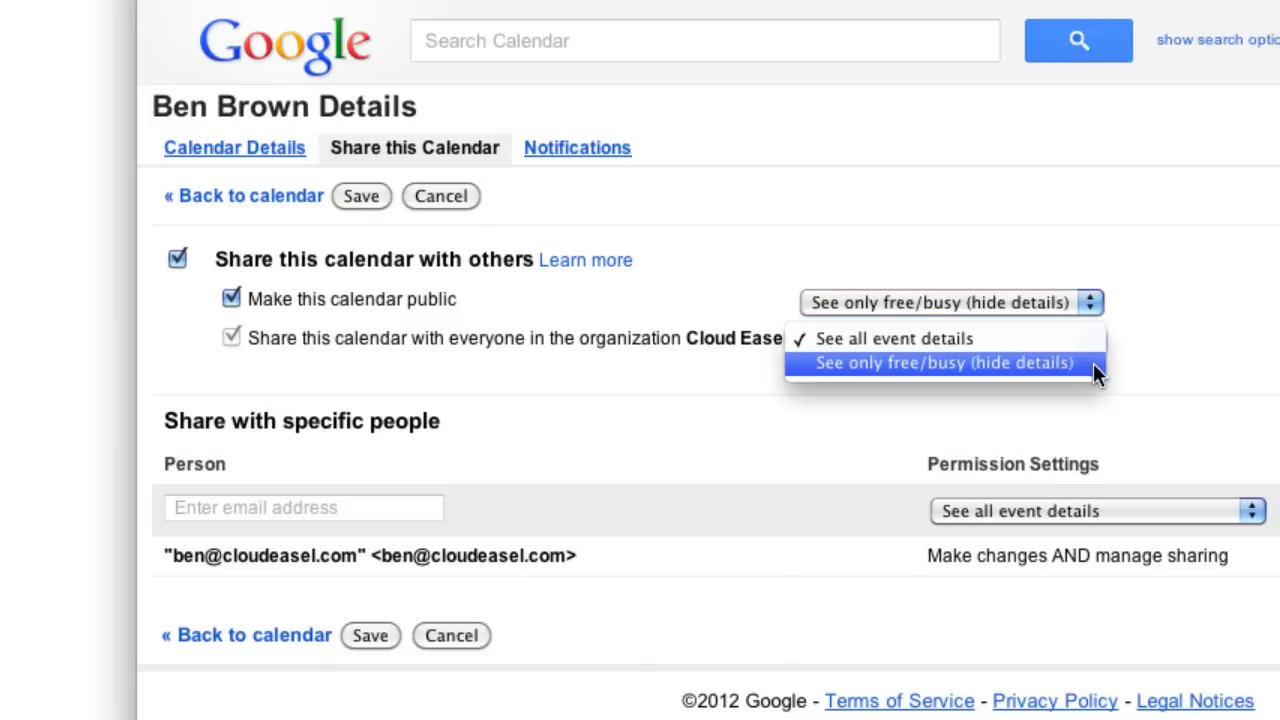
mouse_move(1095, 383)
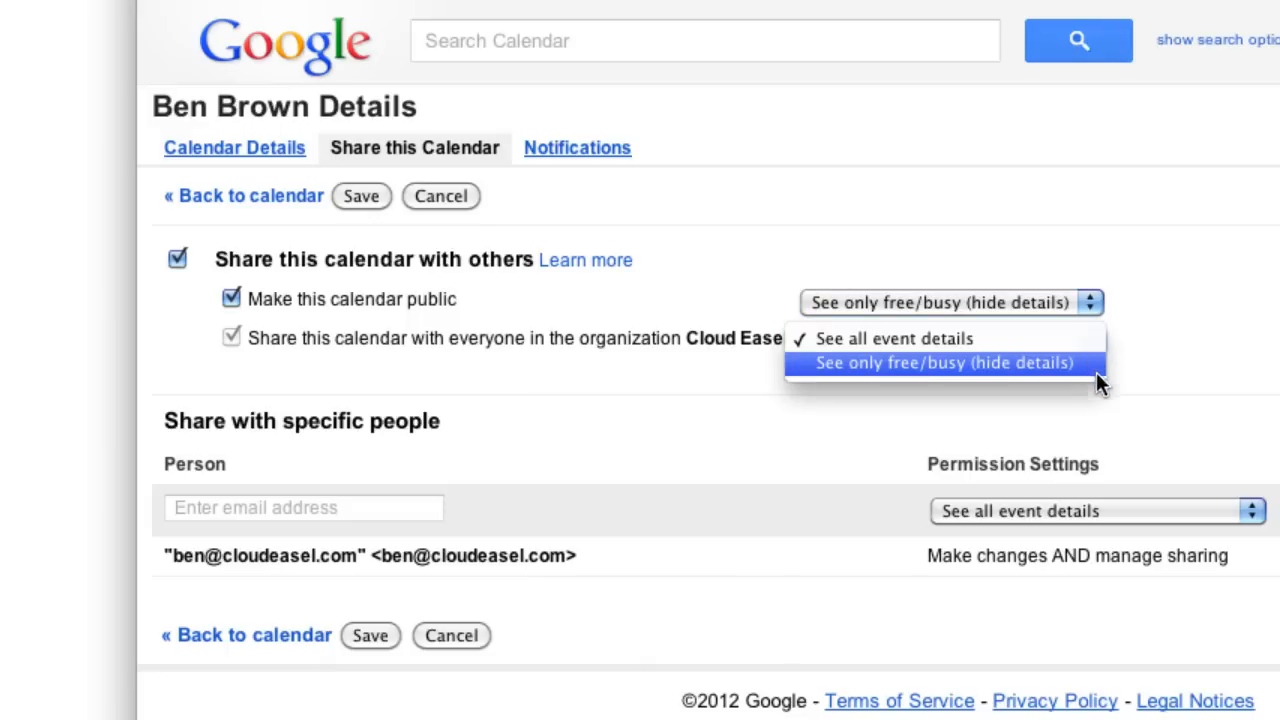
click(893, 338)
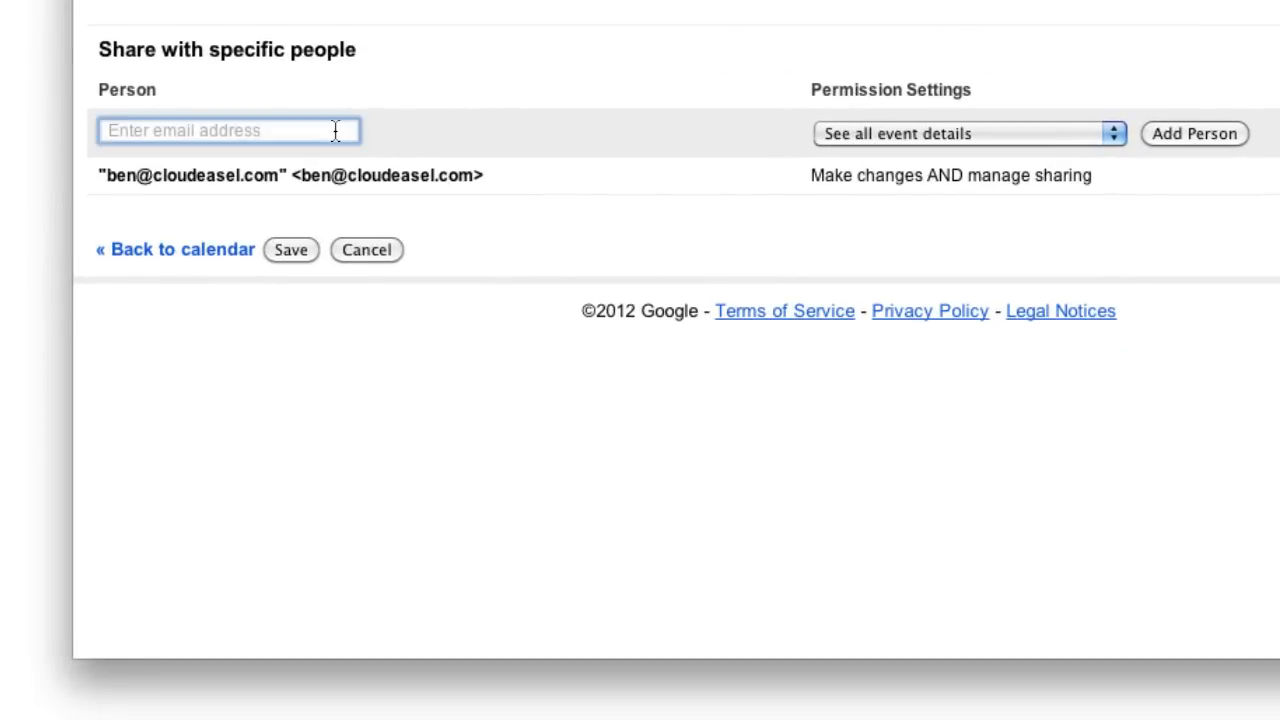
text(ell)
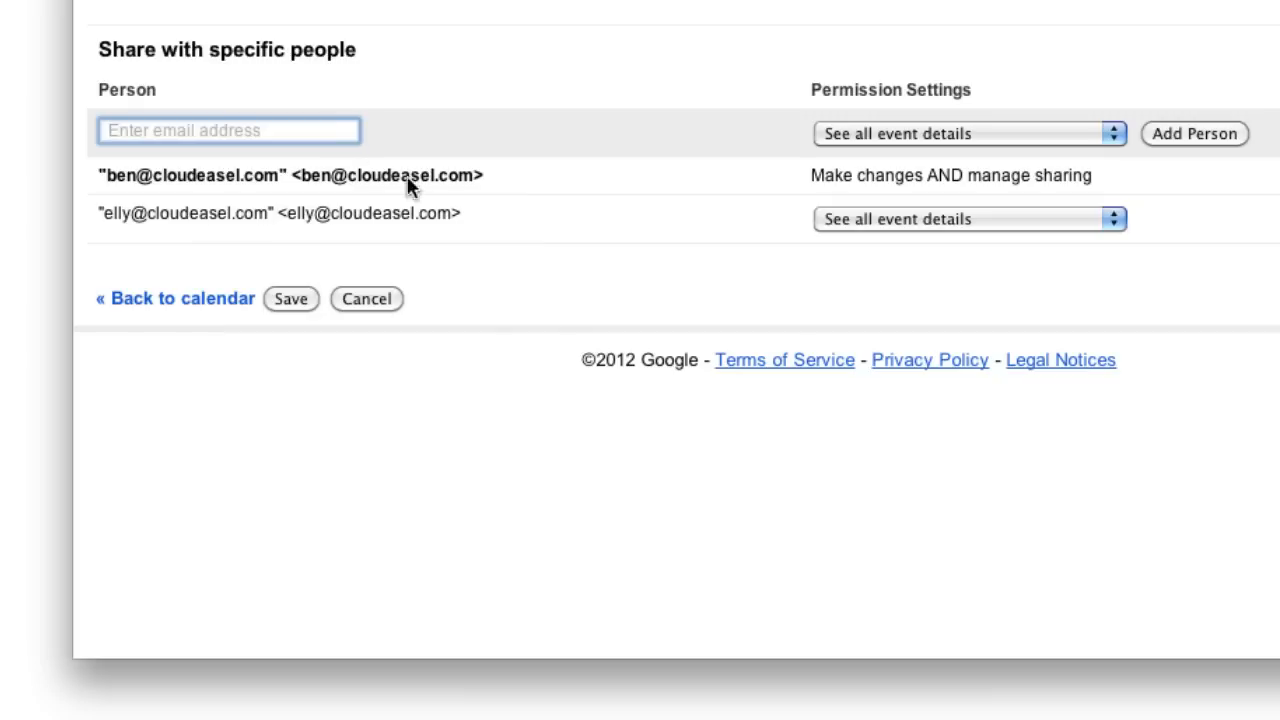
mouse_move(1194, 147)
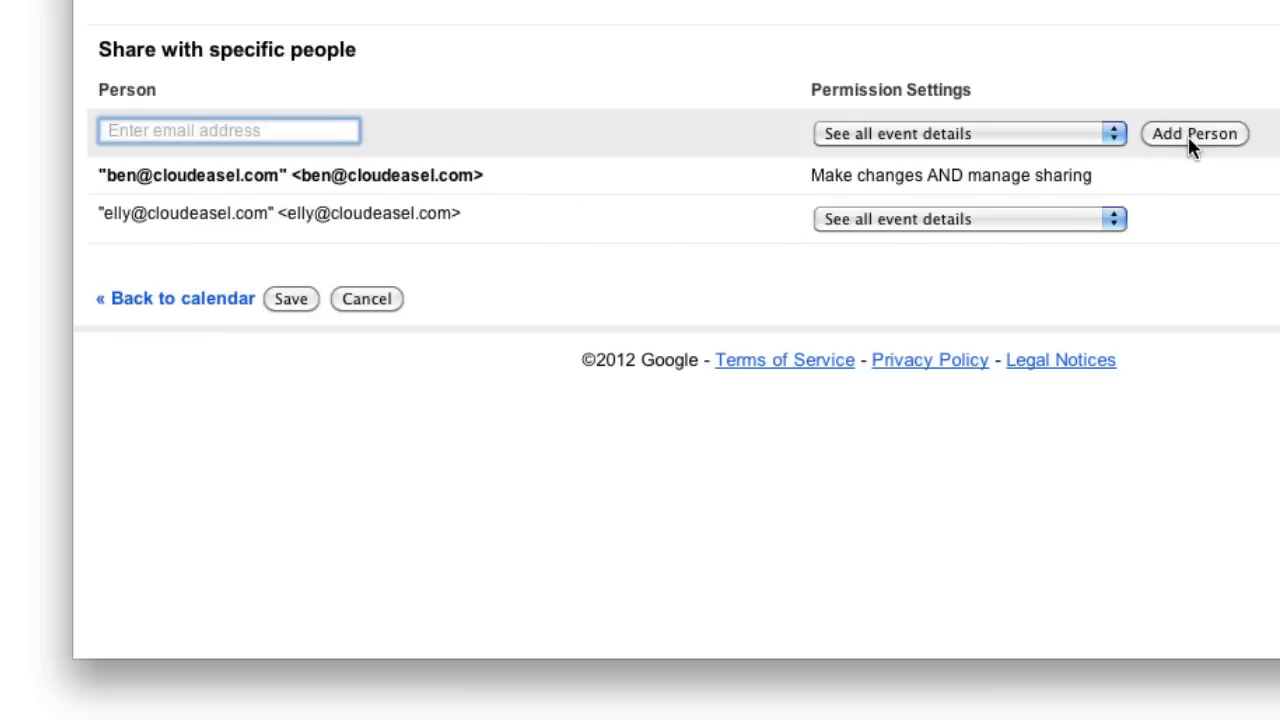
mouse_move(1113, 145)
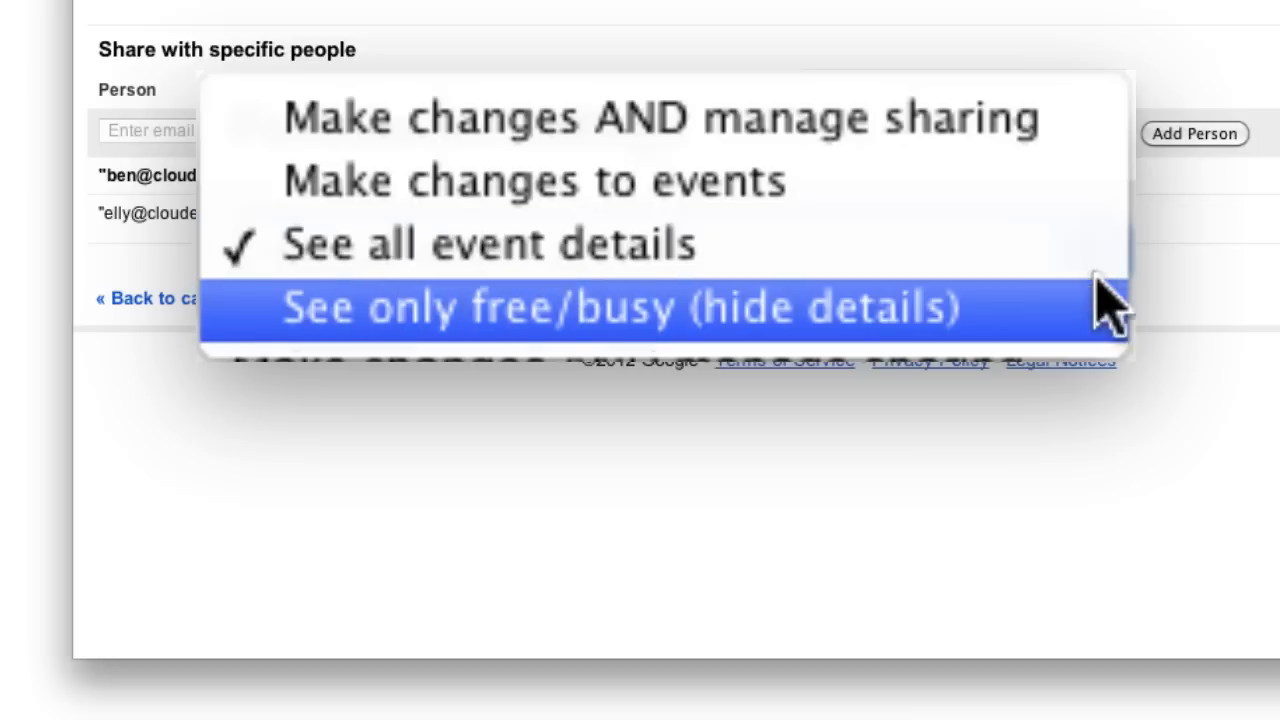
mouse_move(1100, 300)
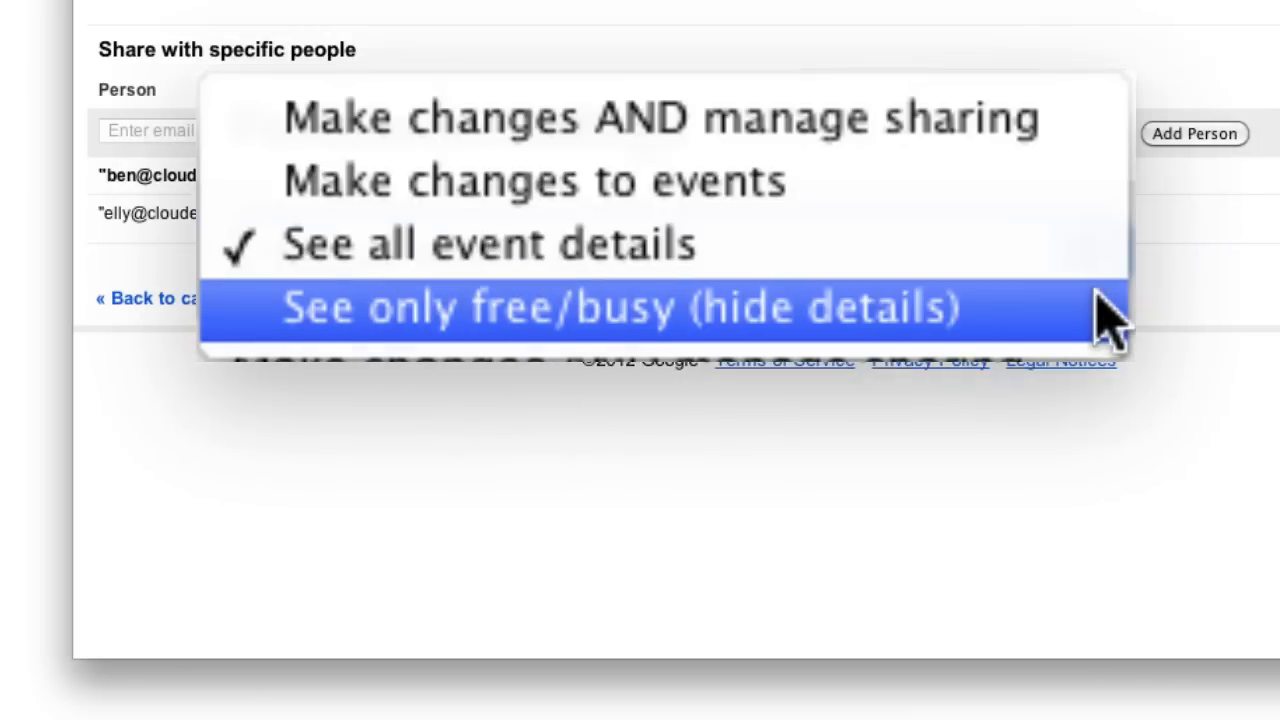
mouse_move(1120, 270)
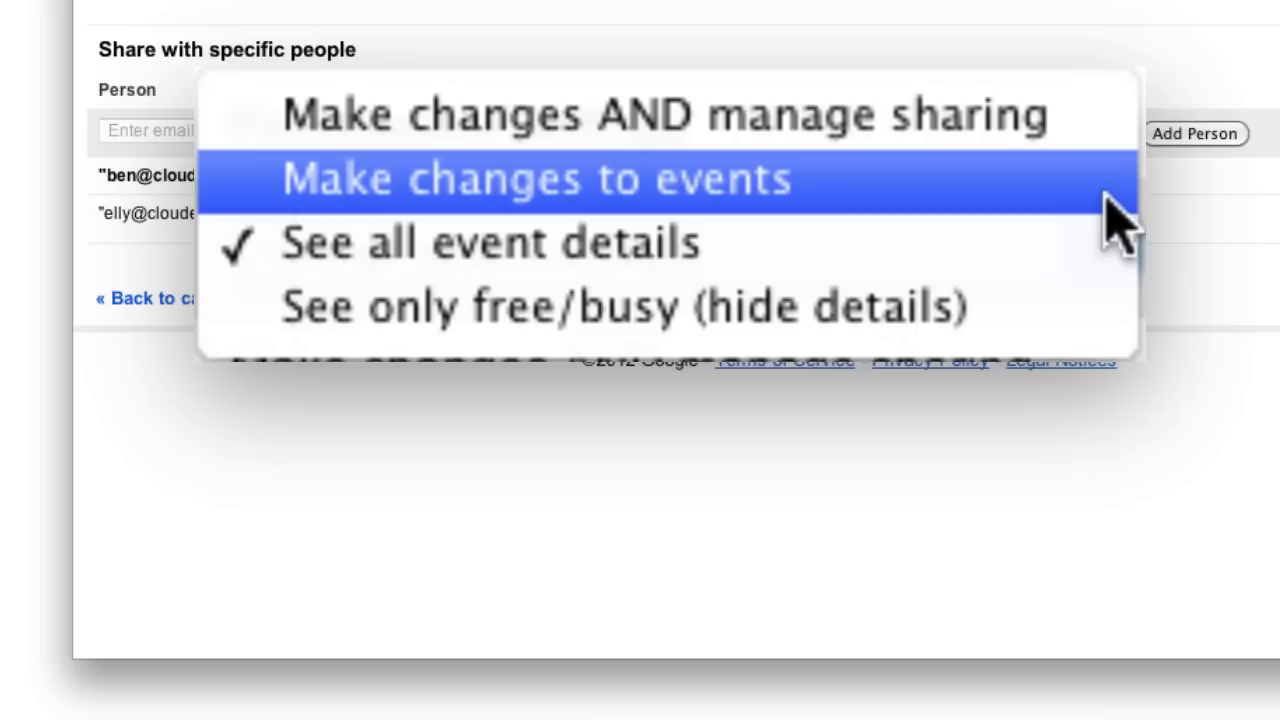
Set the next person's permission to Make changes AND manage sharing.
click(540, 178)
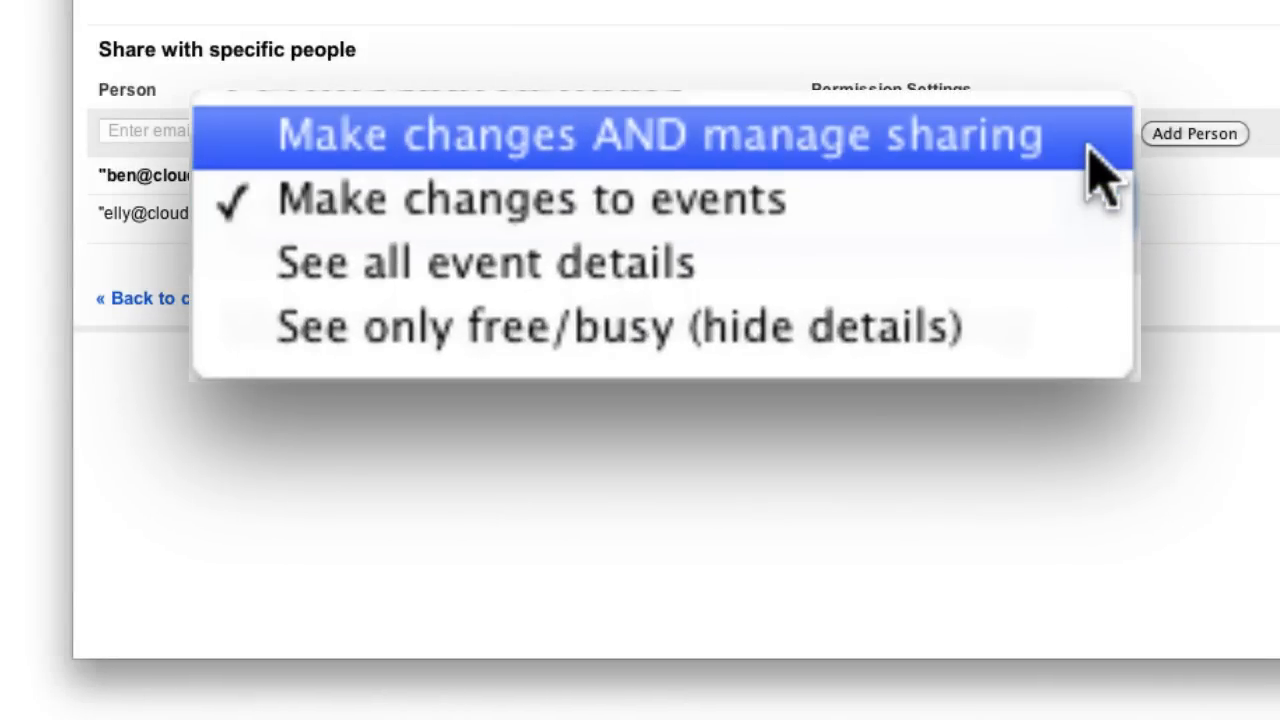
click(660, 135)
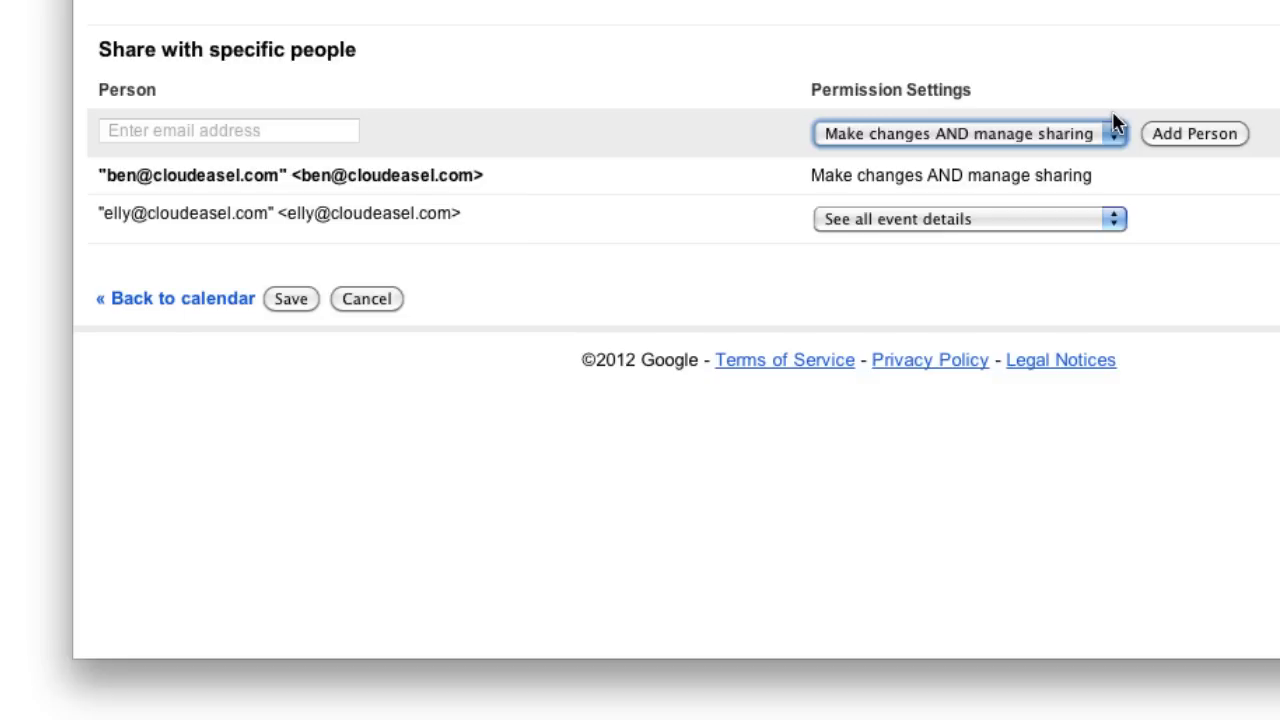
mouse_move(345, 135)
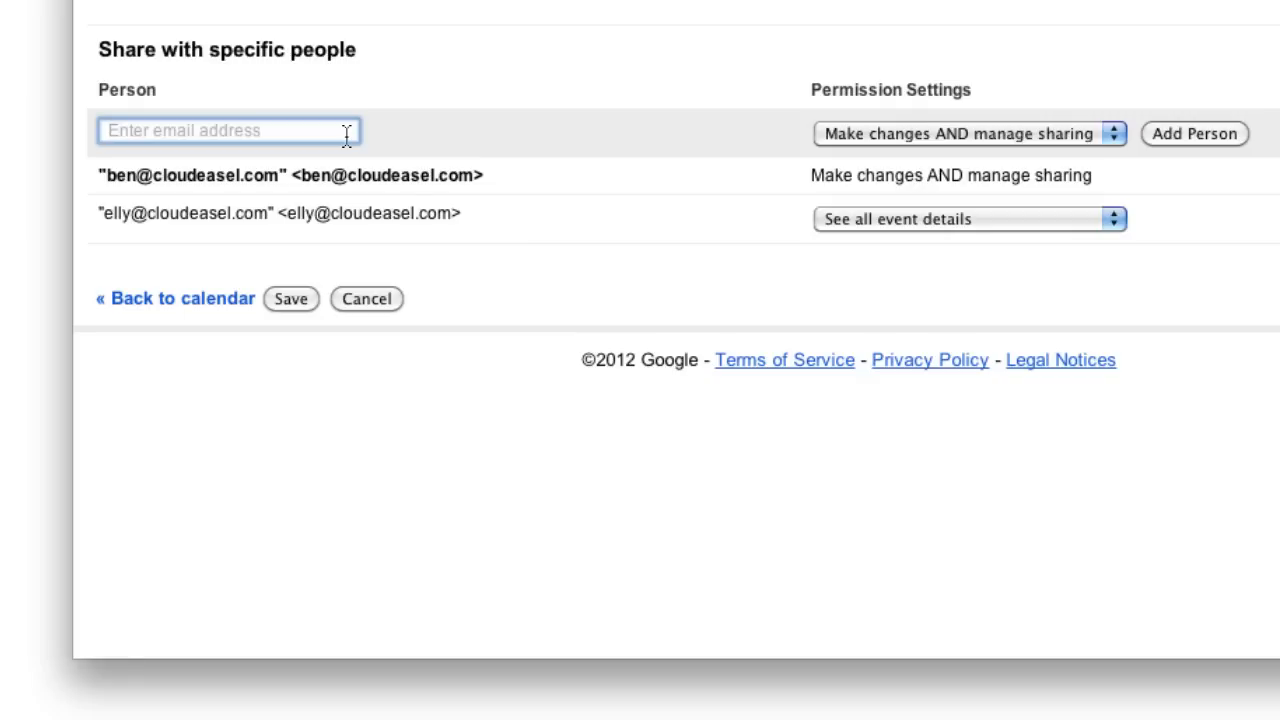
Add the HR at Cloud Easel group from the 'hr' suggestions.
text(hr)
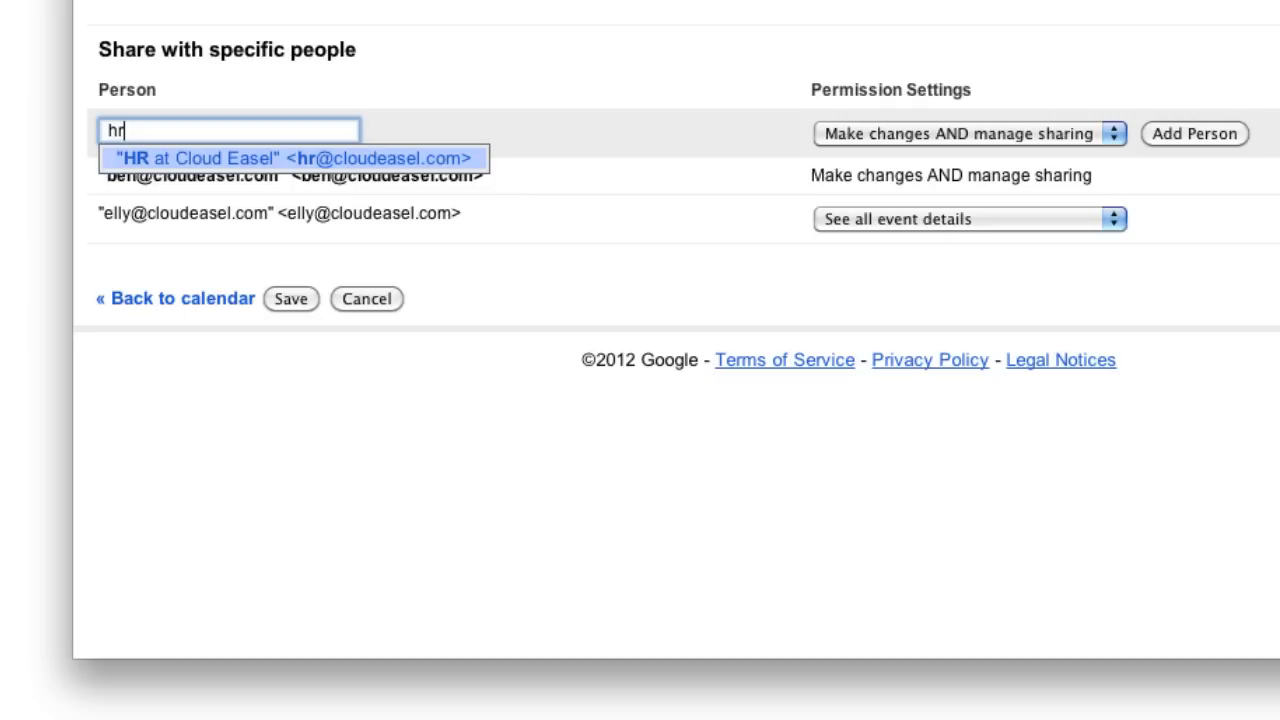
mouse_move(414, 168)
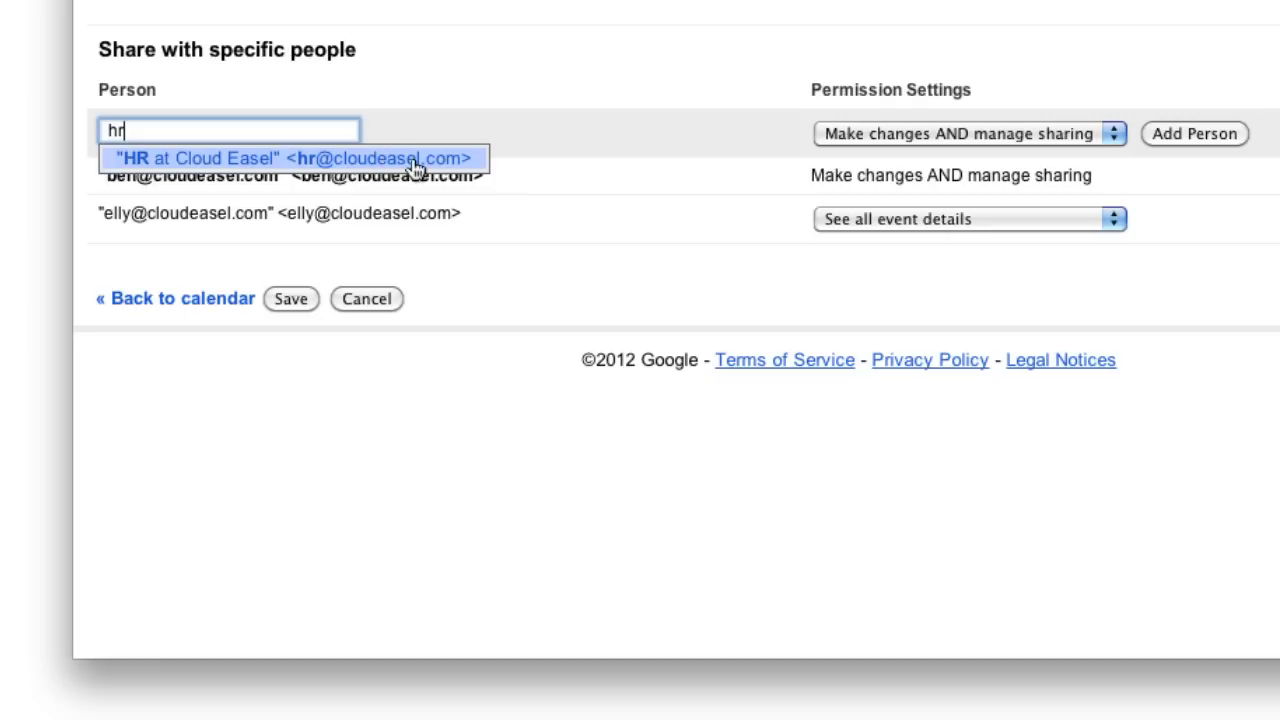
click(283, 158)
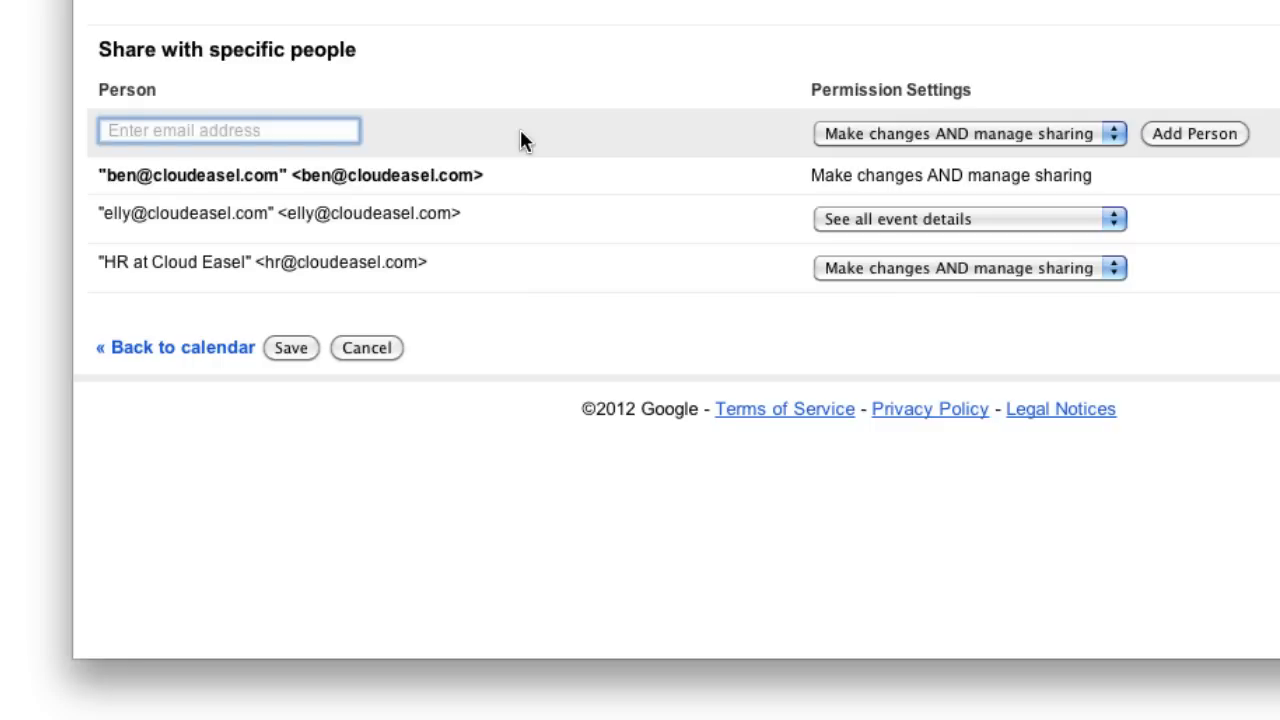
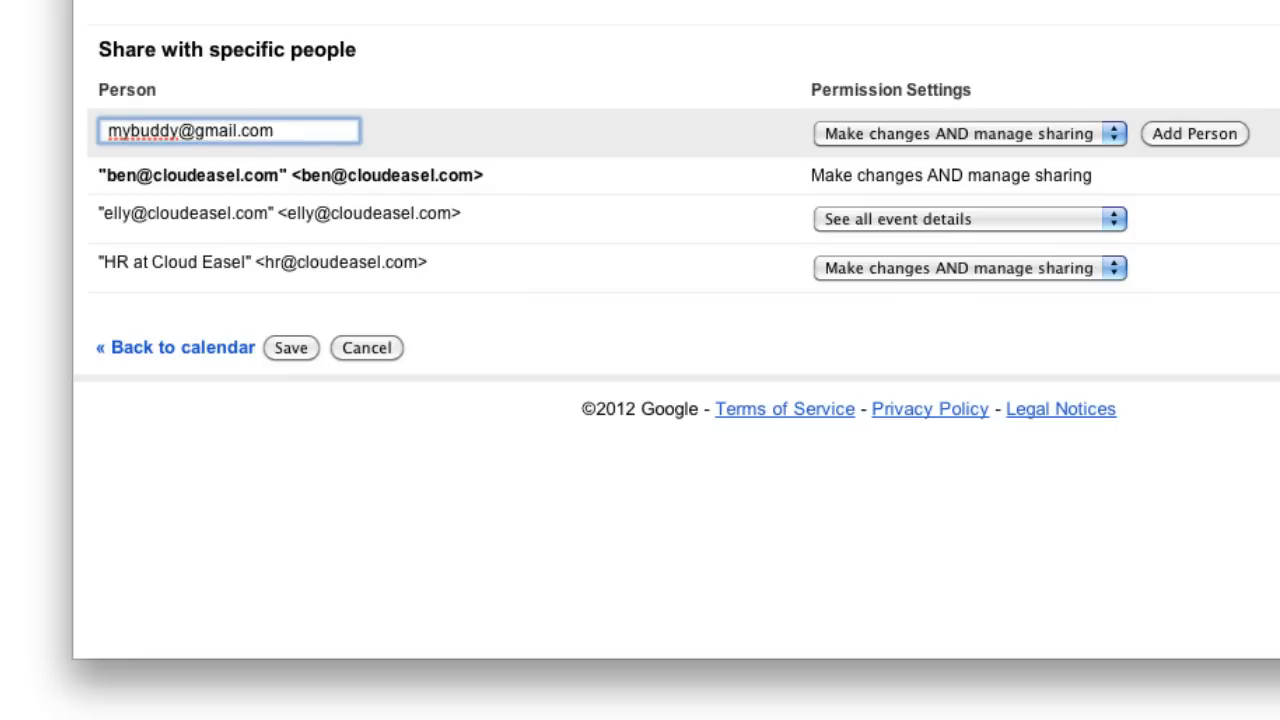
click(1194, 133)
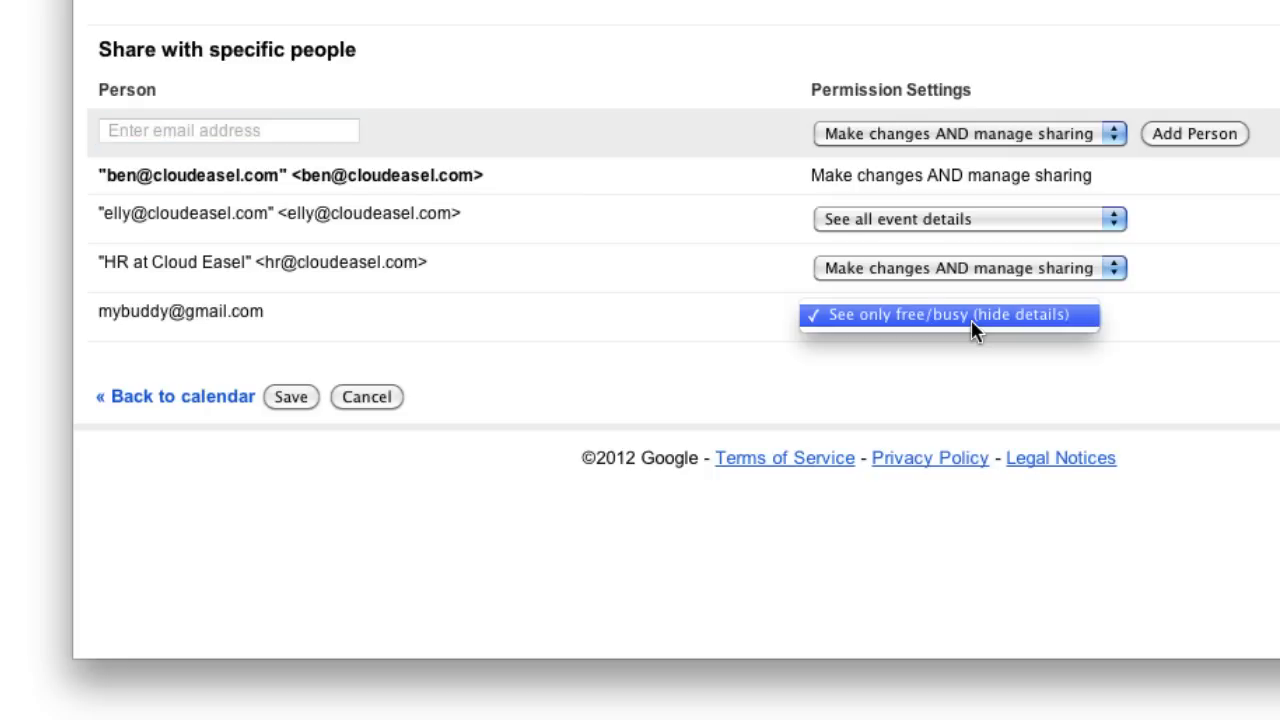
click(947, 314)
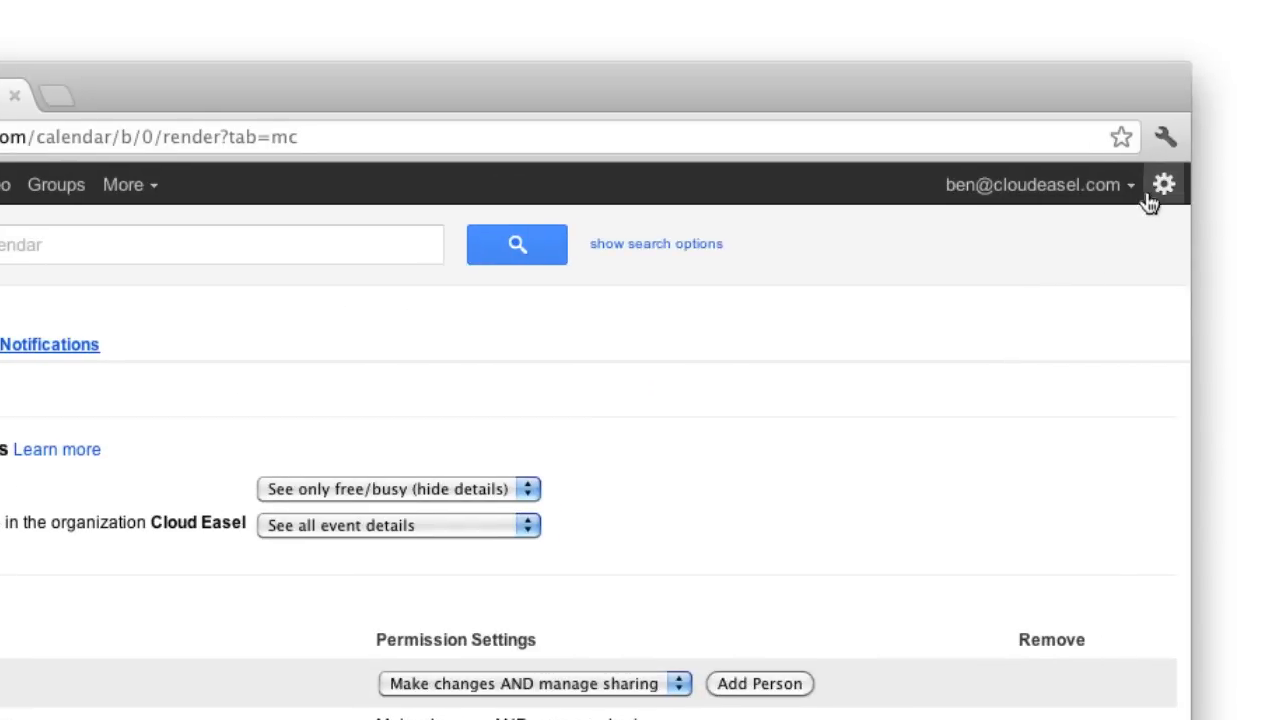
Open the gear menu of general settings and help options.
click(1163, 184)
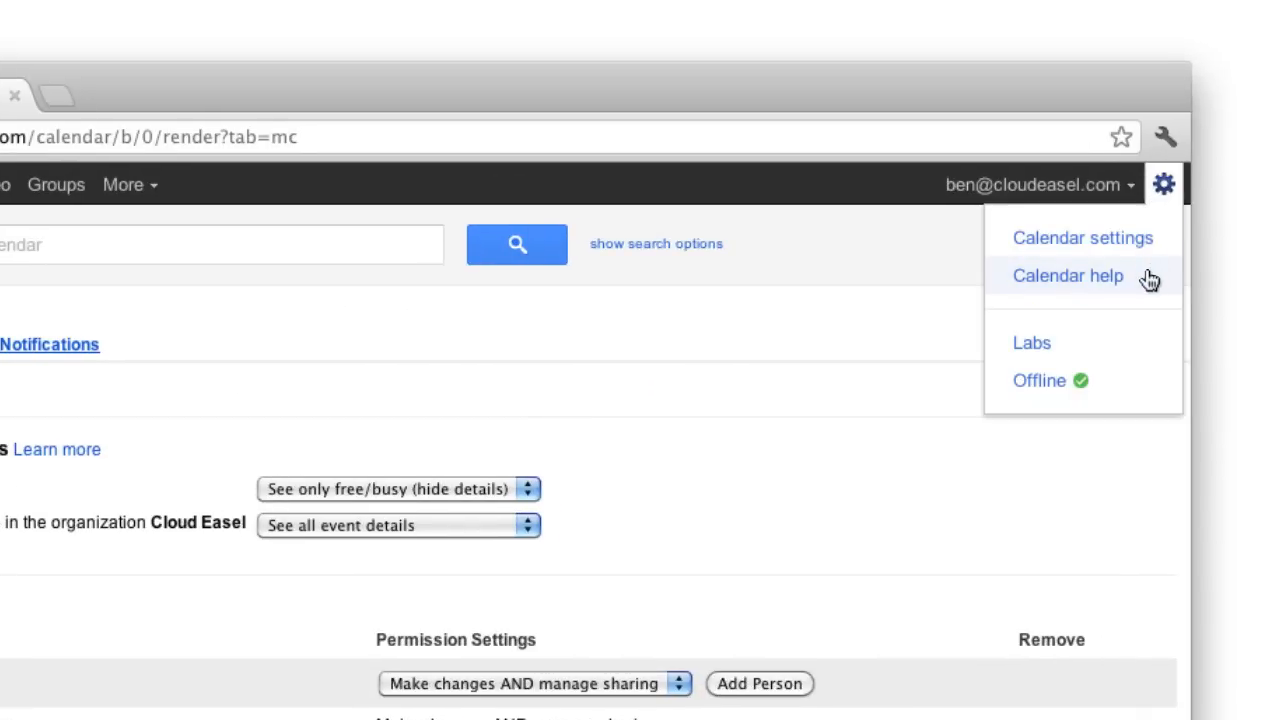